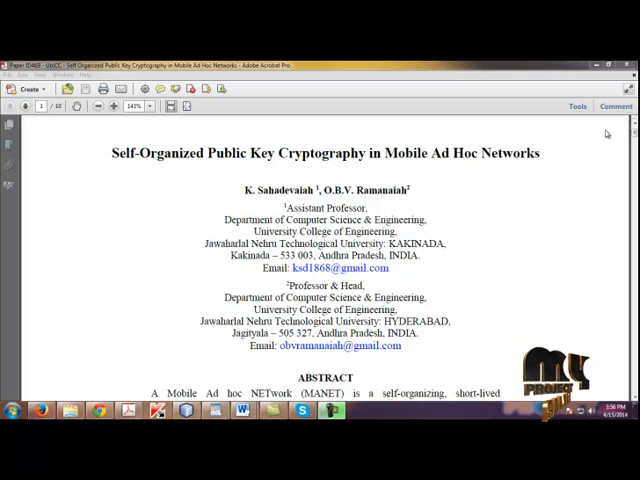
# Step: Review the Diagrams document's DATA FLOW chart through key generation, exchange and SHA hashing, then minimize Word
pyautogui.scroll(-3)
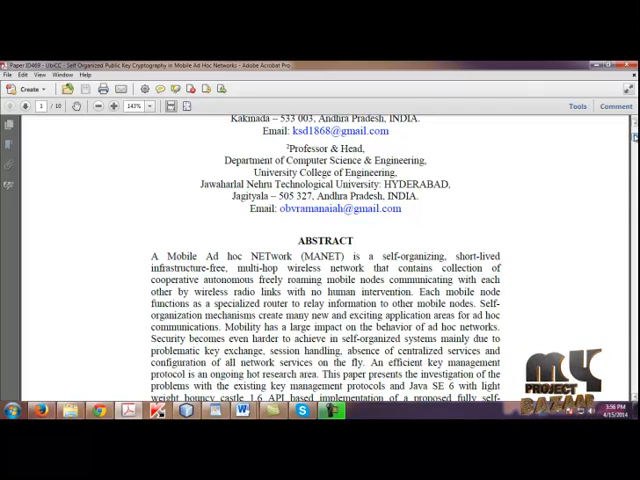
pyautogui.scroll(-3)
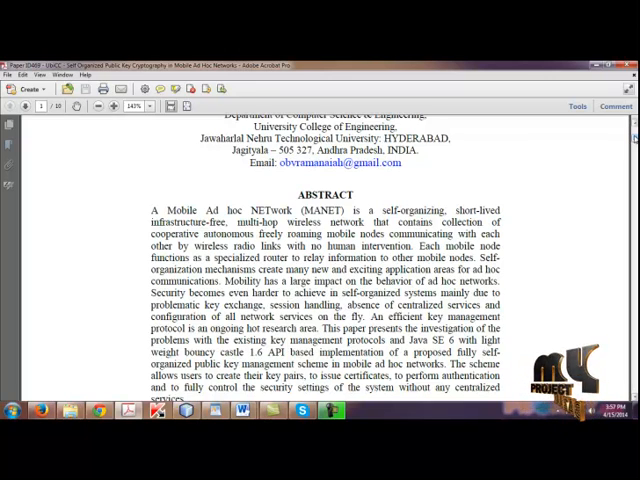
pyautogui.click(253, 438)
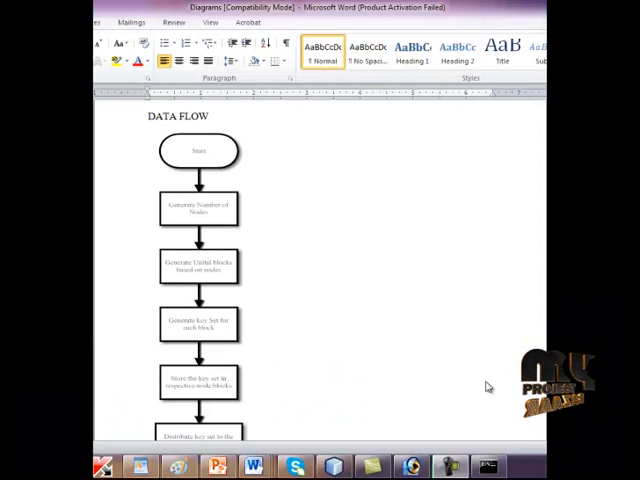
pyautogui.moveTo(175, 240)
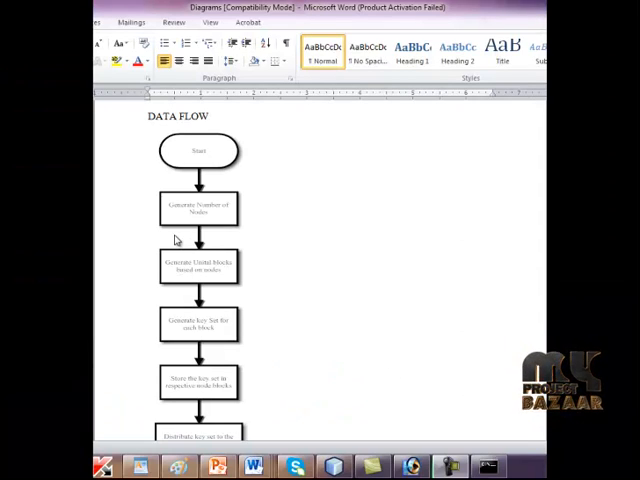
pyautogui.moveTo(190, 271)
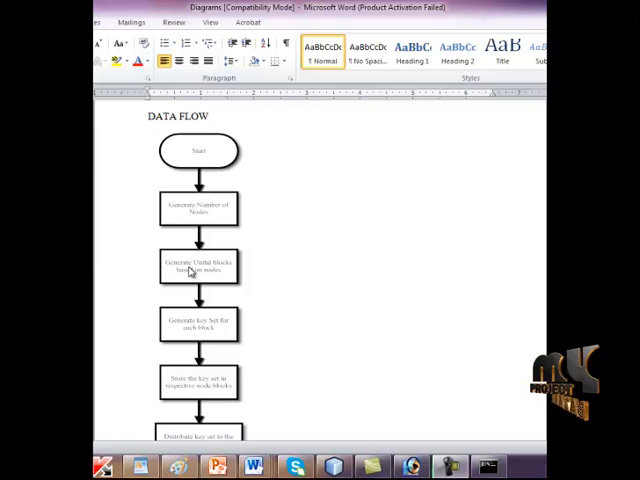
pyautogui.moveTo(215, 320)
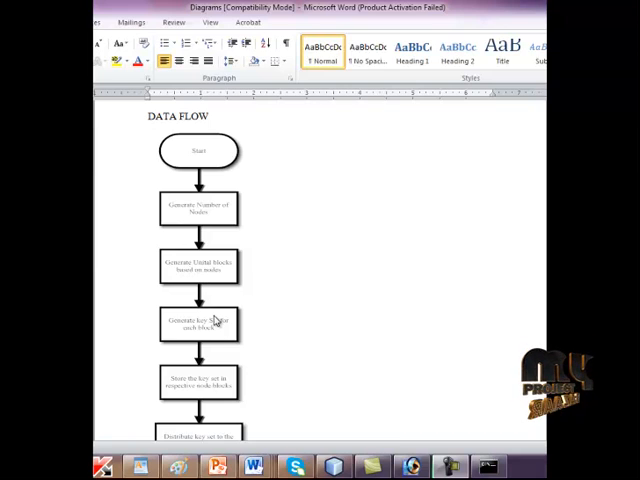
pyautogui.moveTo(305, 334)
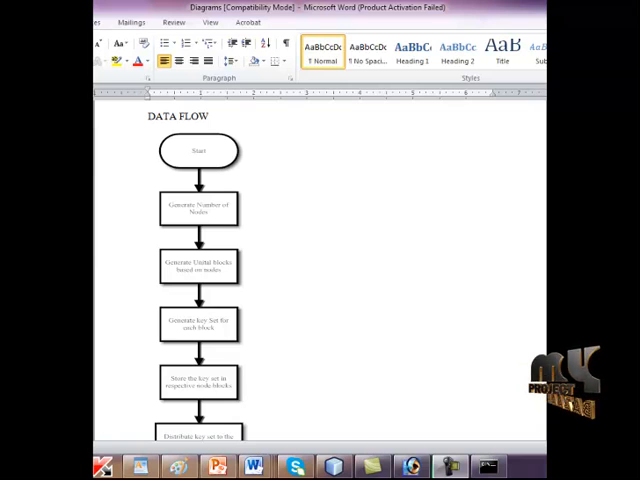
pyautogui.scroll(-3)
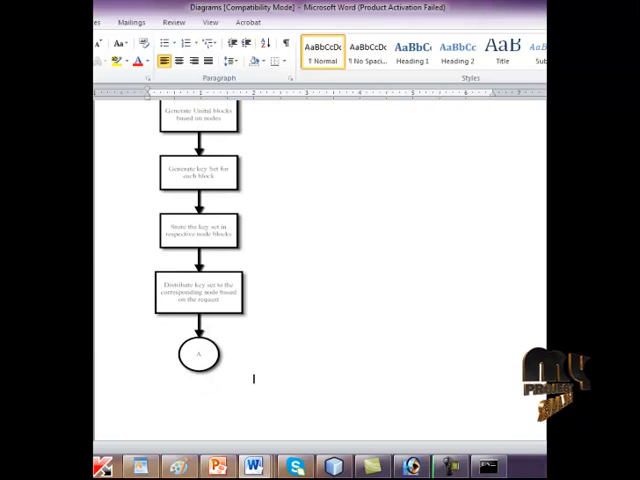
pyautogui.scroll(-3)
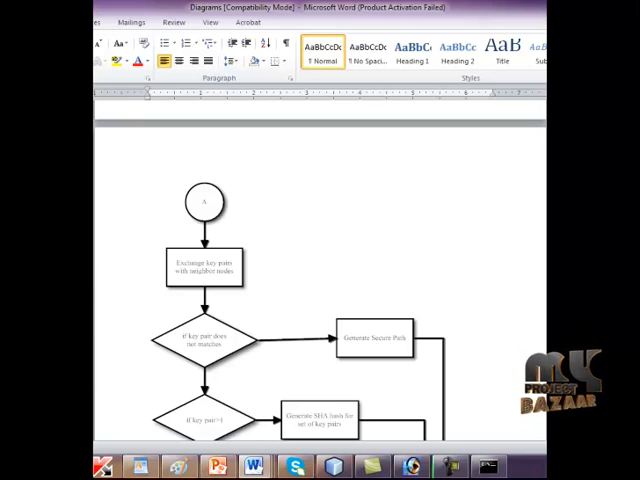
pyautogui.scroll(-3)
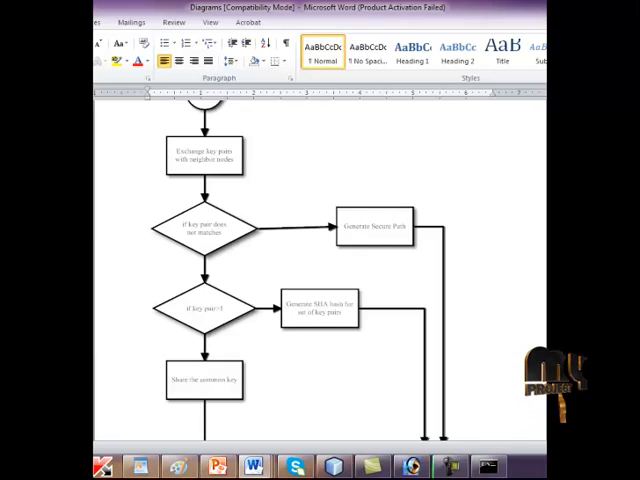
pyautogui.scroll(-3)
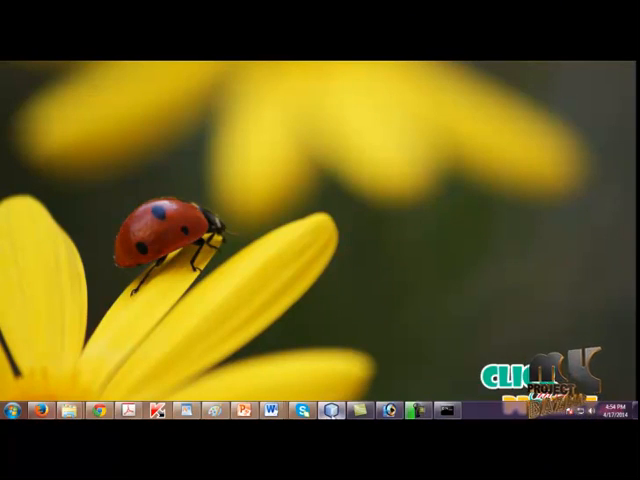
# Step: With RSA selected, generate Node-0's key pool and list the connection keys for every node block
pyautogui.click(41, 411)
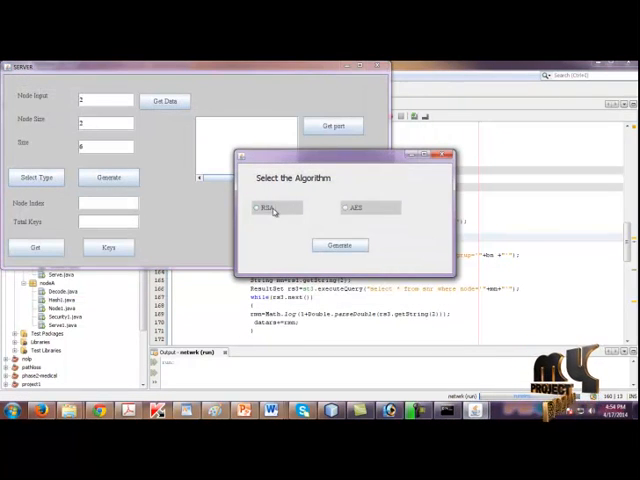
pyautogui.click(340, 245)
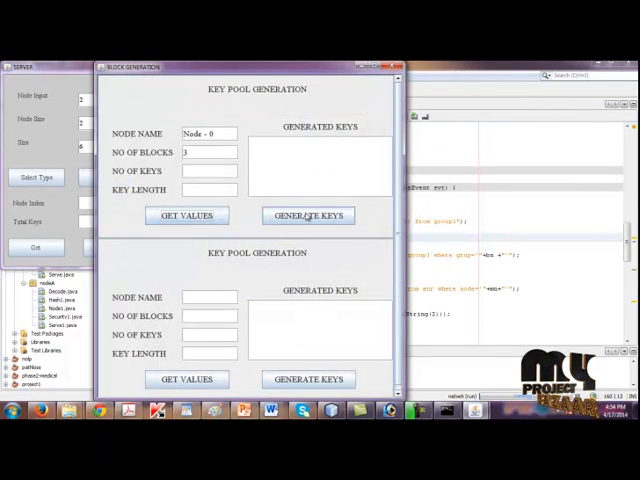
pyautogui.click(308, 210)
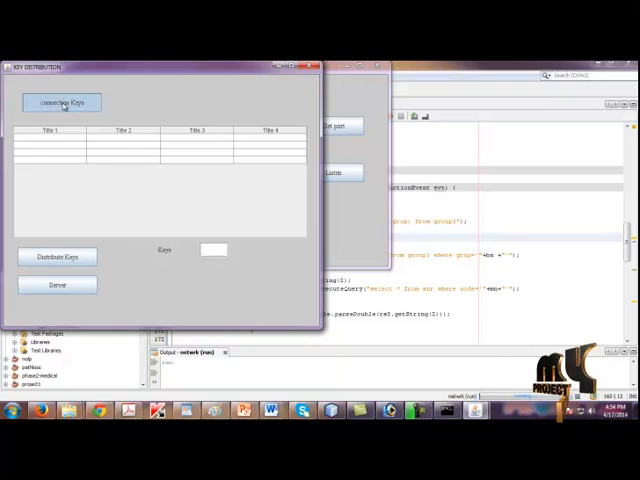
pyautogui.click(61, 102)
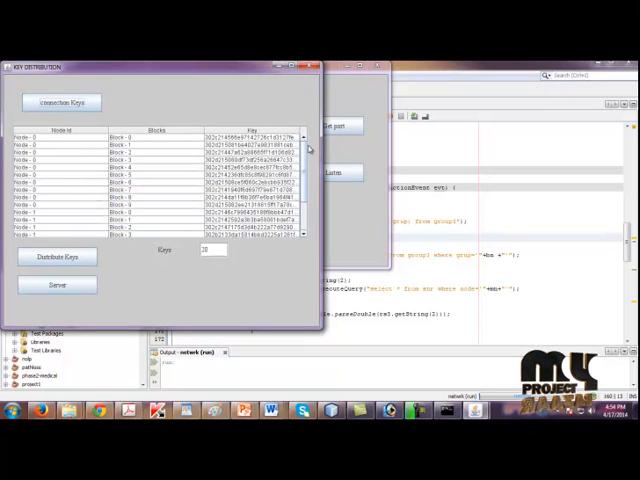
pyautogui.scroll(-3)
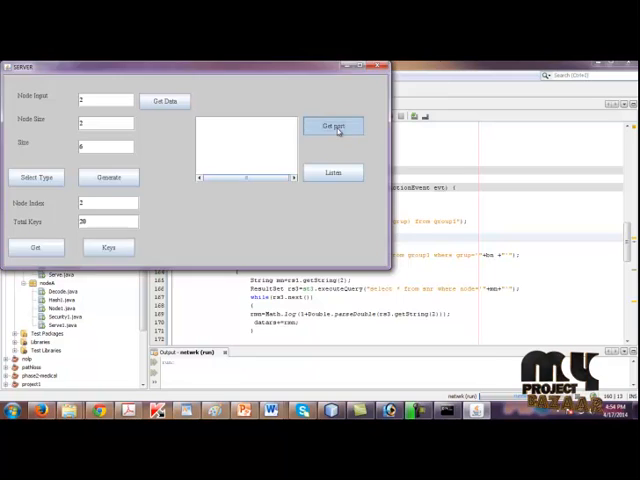
# Step: Request a server port, assign the entered port number and confirm the assignment message
pyautogui.click(333, 125)
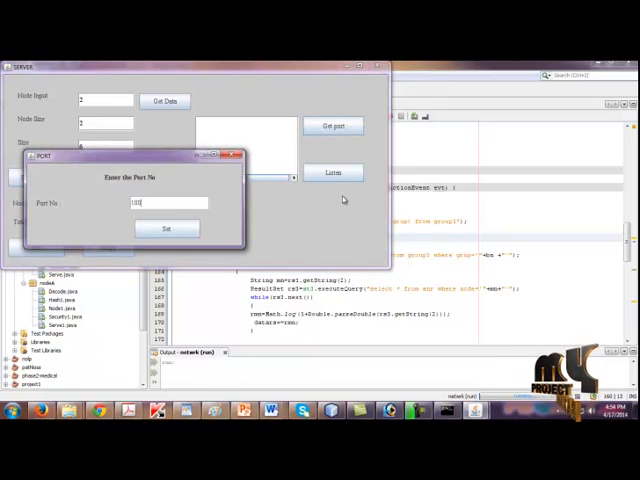
pyautogui.click(166, 229)
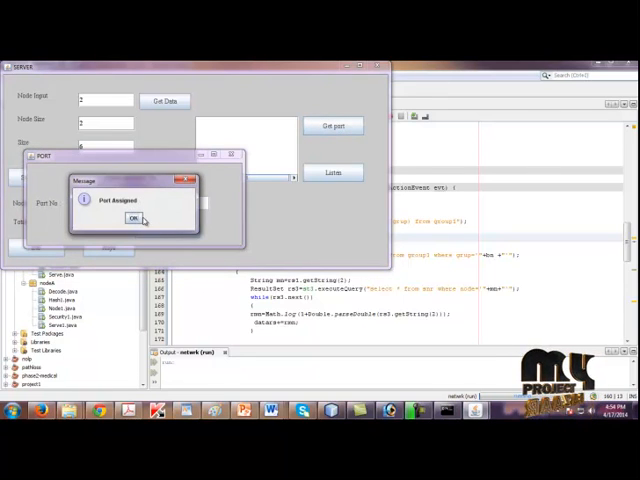
pyautogui.click(135, 219)
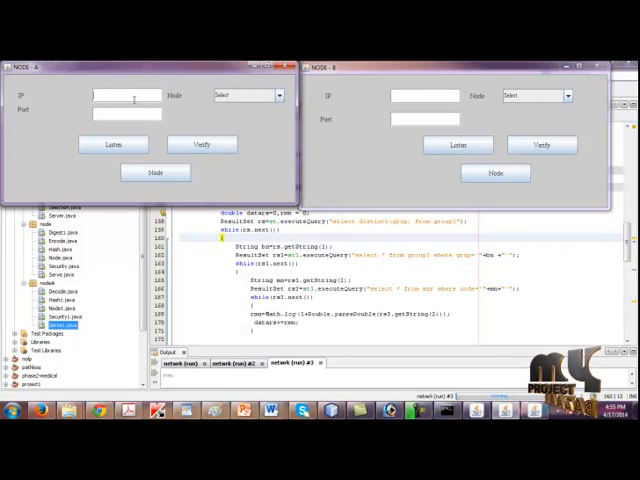
# Step: Enter Node A's IP 192.168.2.65 and Node B's IP address in the server window
pyautogui.write('192')
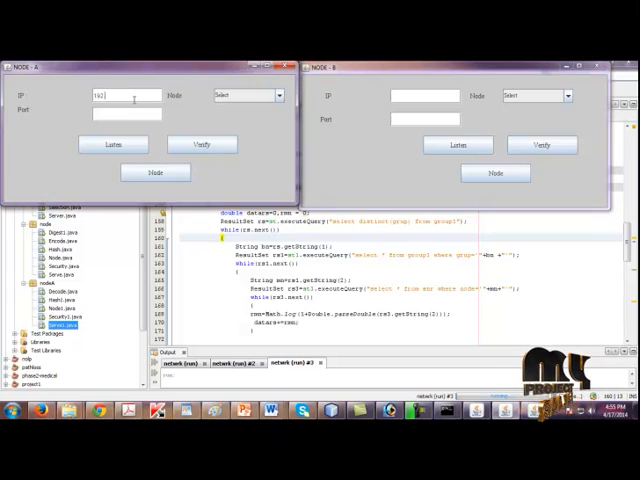
pyautogui.write('192.168.2.65')
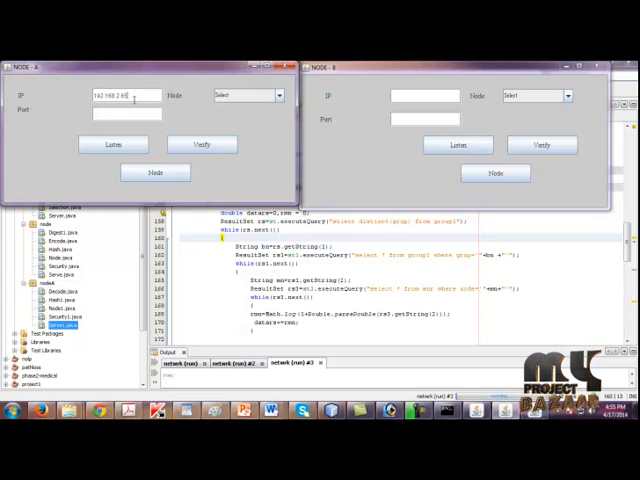
pyautogui.click(423, 95)
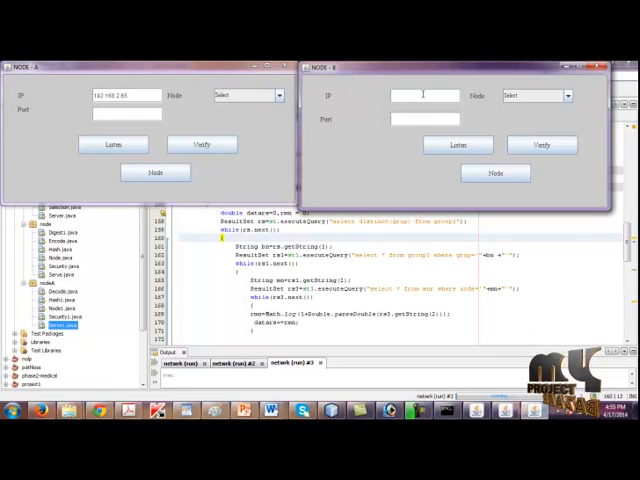
pyautogui.write('192')
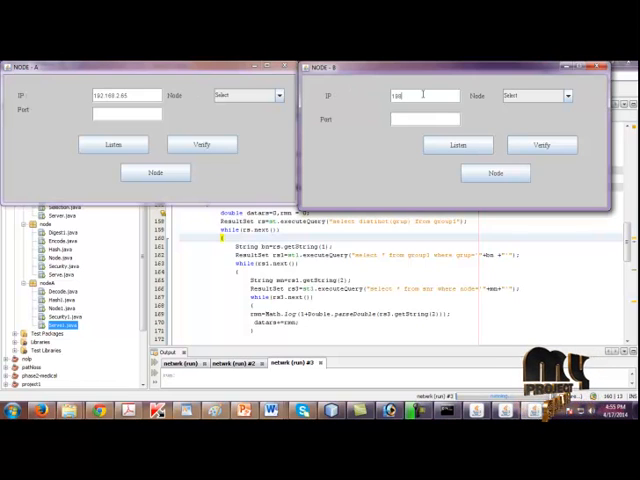
pyautogui.write('192.168.2.65')
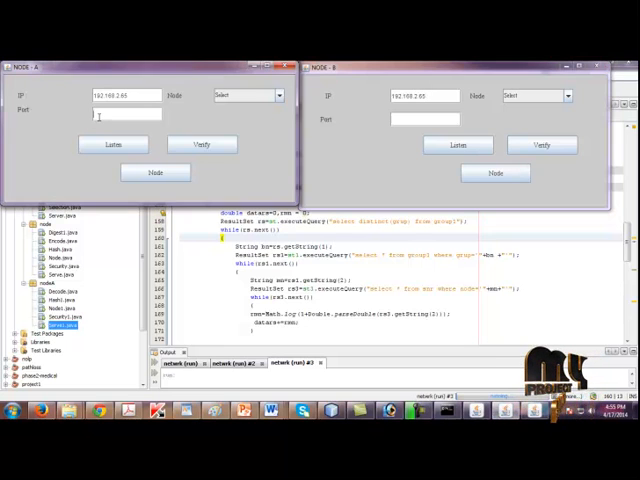
pyautogui.write('100')
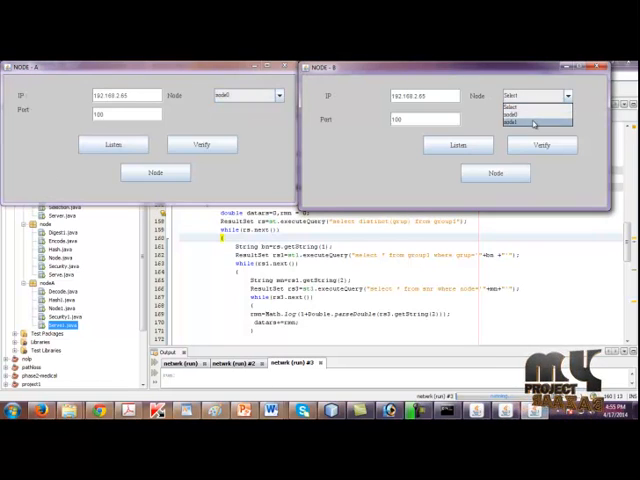
# Step: Verify Node A's and Node B's keys and confirm the Key Verified Successfully message
pyautogui.click(535, 122)
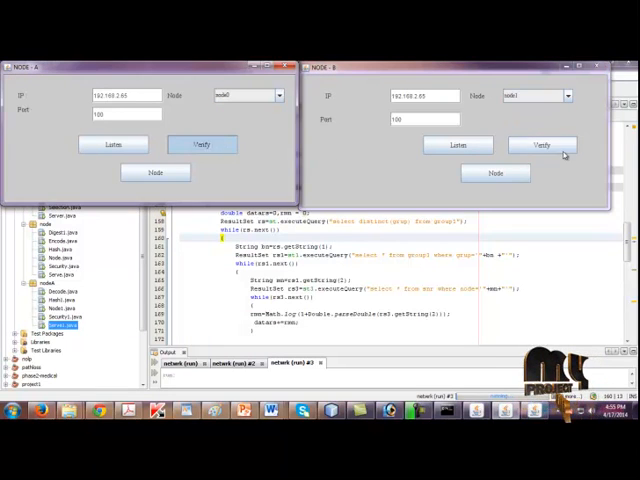
pyautogui.click(542, 144)
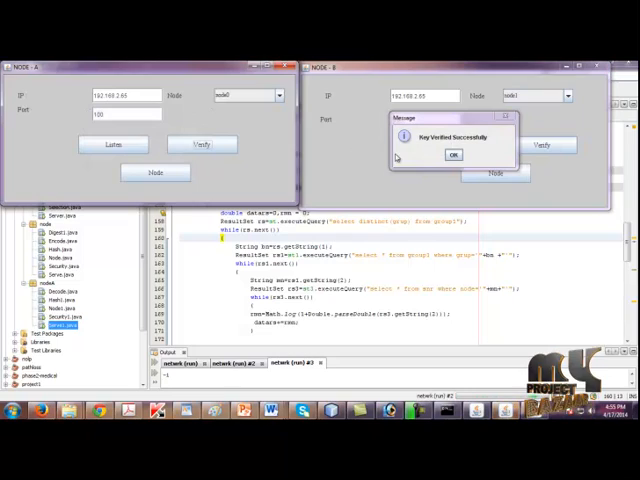
pyautogui.click(453, 155)
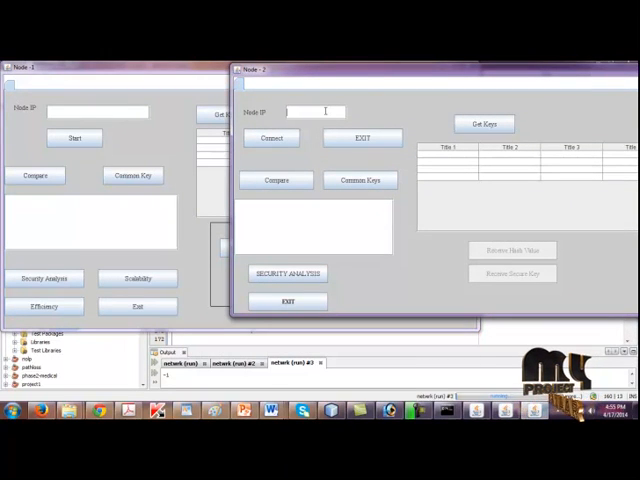
# Step: Connect Node 2 to 192.168.2.65 and confirm the Connected messages on both nodes
pyautogui.write('192.1')
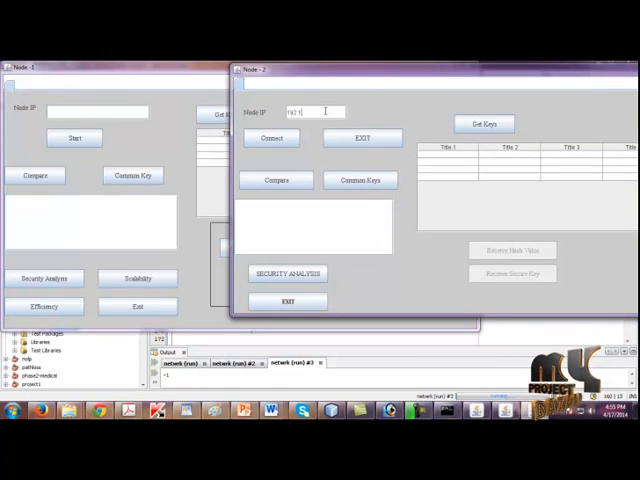
pyautogui.write('192.168.2.65')
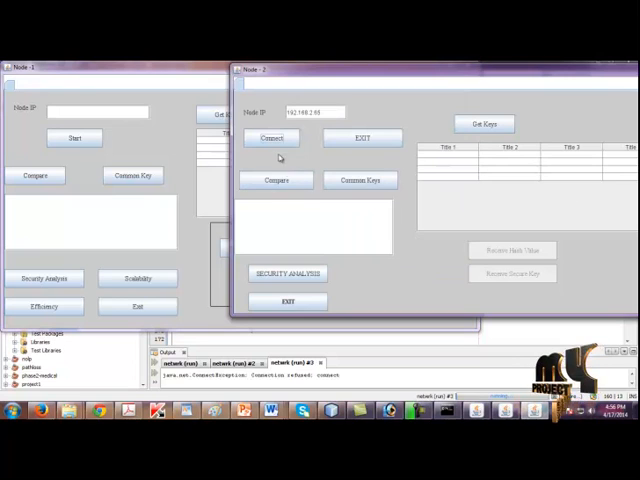
pyautogui.click(272, 137)
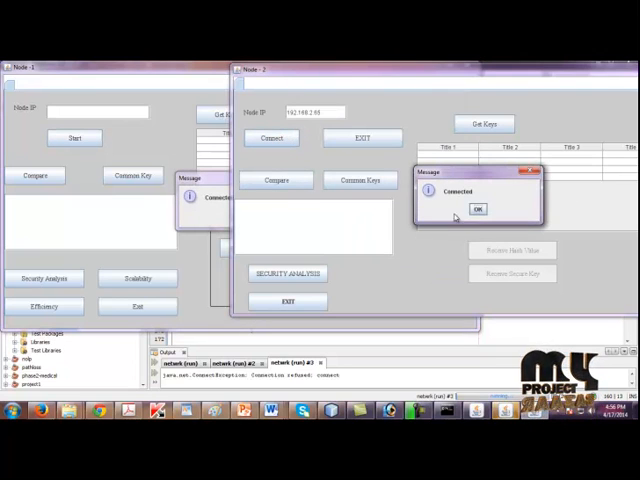
pyautogui.click(478, 209)
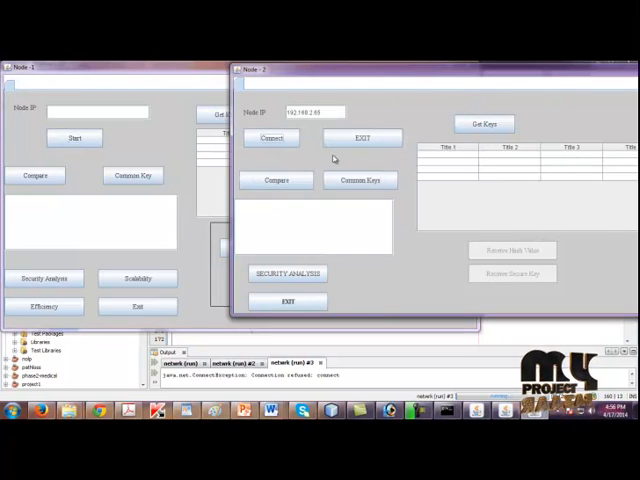
pyautogui.click(484, 123)
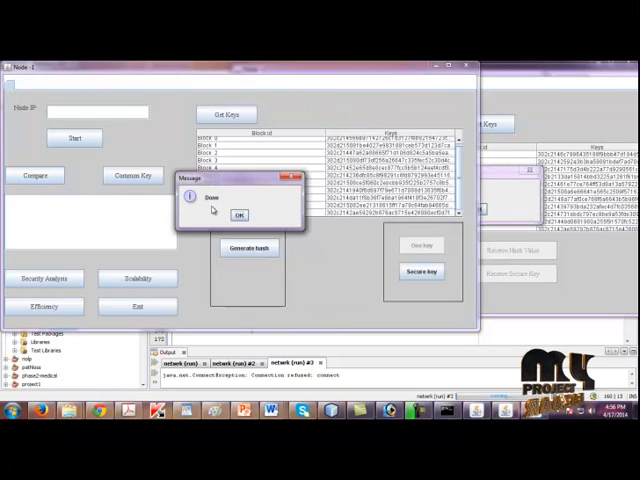
# Step: Confirm the keys-loaded messages on both nodes and the common key extraction on Node 1
pyautogui.click(239, 214)
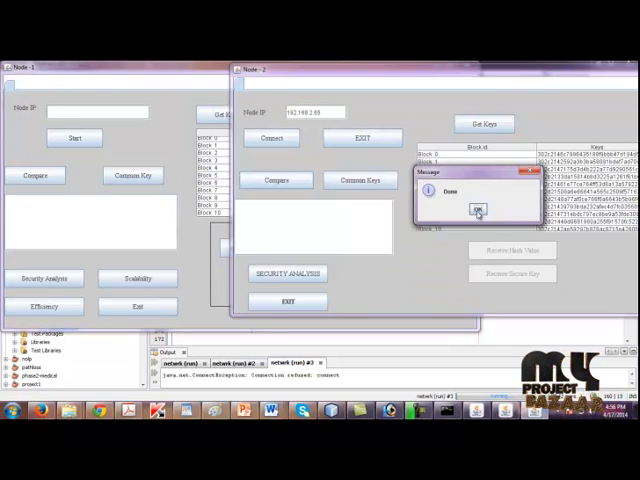
pyautogui.click(477, 210)
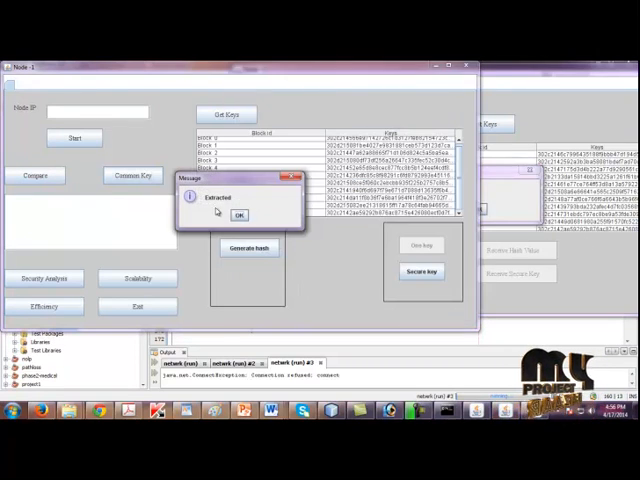
pyautogui.click(239, 215)
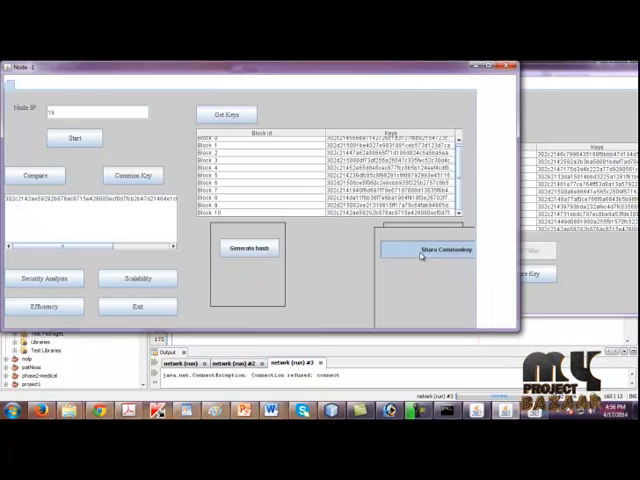
# Step: Share the common key with Node 2, confirm it was received, and start Security Analysis
pyautogui.click(446, 249)
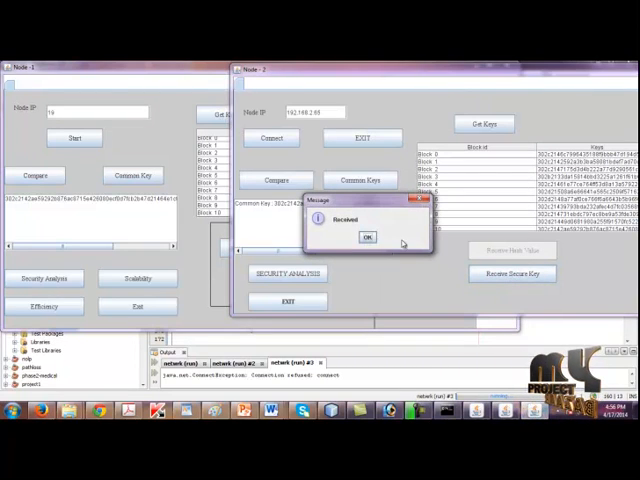
pyautogui.click(367, 237)
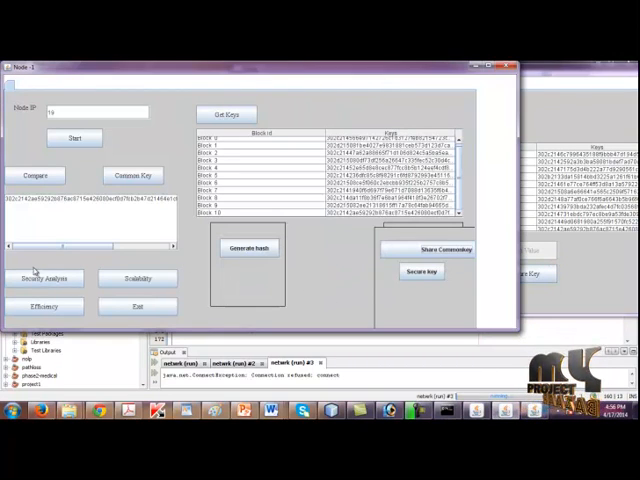
pyautogui.click(45, 278)
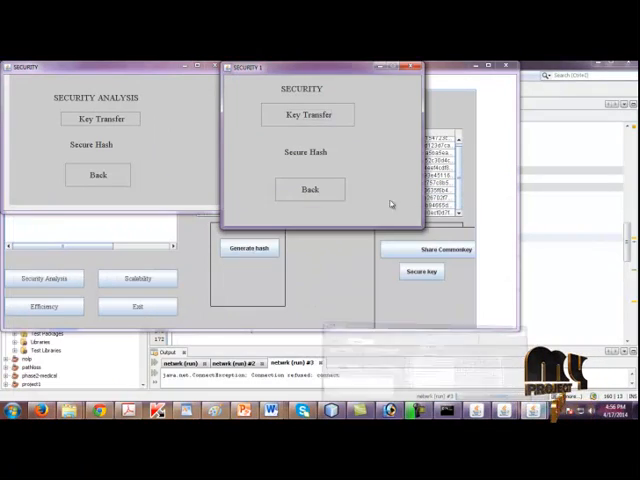
# Step: Launch Key Transfer in both SECURITY windows to get the ENCODING and DECODE windows
pyautogui.click(308, 114)
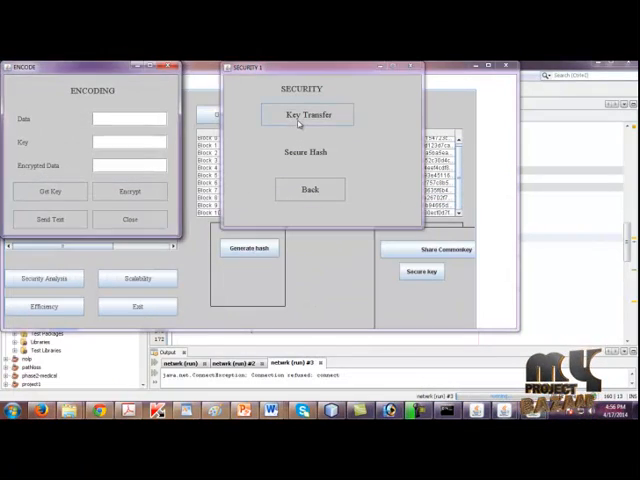
pyautogui.click(306, 114)
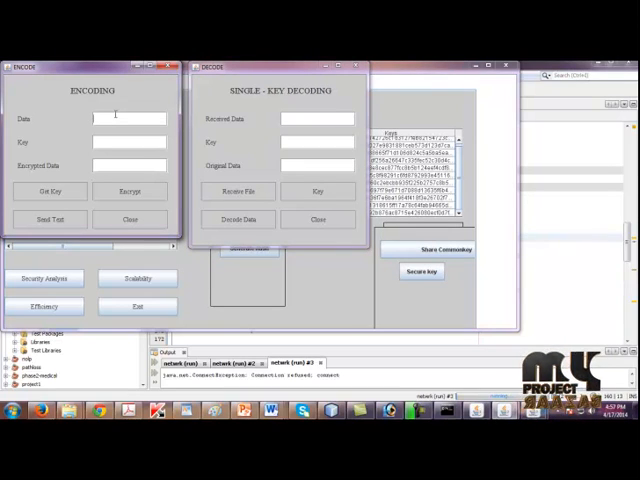
# Step: Encrypt the message hello with the shared key and send it, confirming the encoded and sent notices
pyautogui.write('hello')
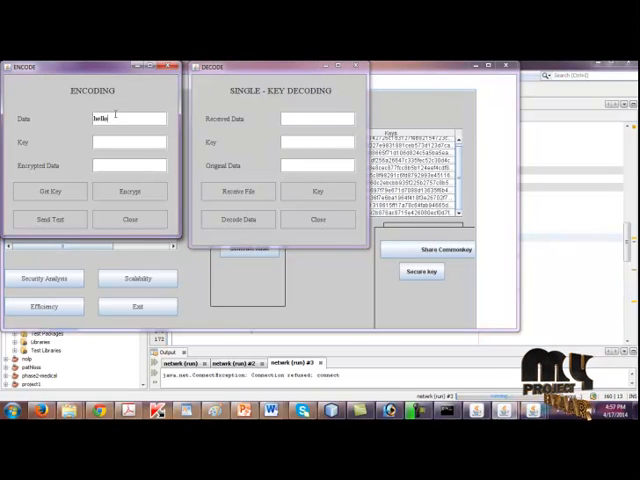
pyautogui.click(50, 191)
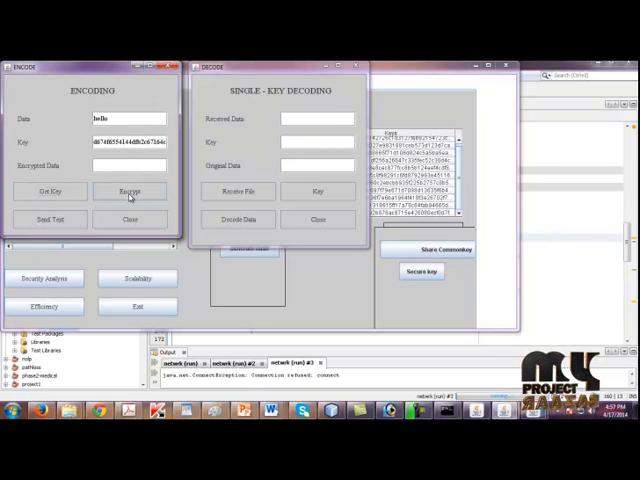
pyautogui.click(130, 191)
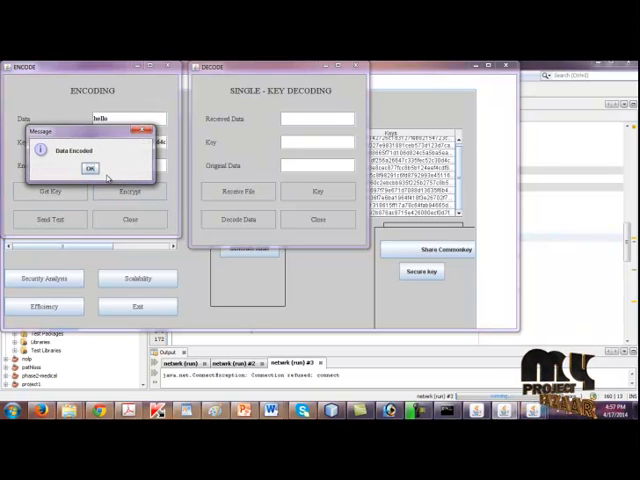
pyautogui.click(90, 168)
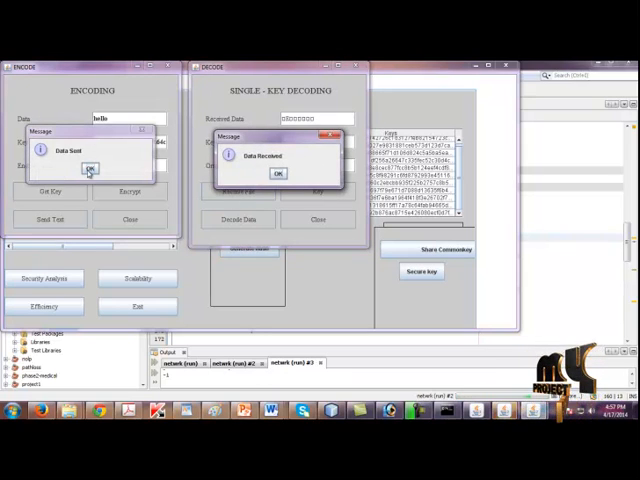
pyautogui.click(278, 173)
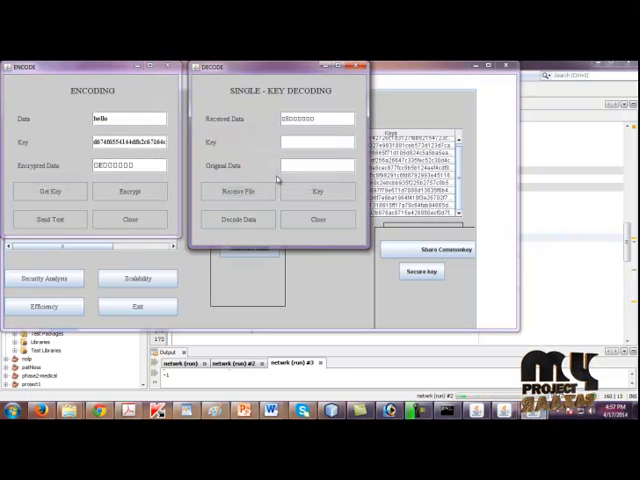
# Step: Load the key in the decoder to recover hello, then show the scalability graph
pyautogui.click(318, 191)
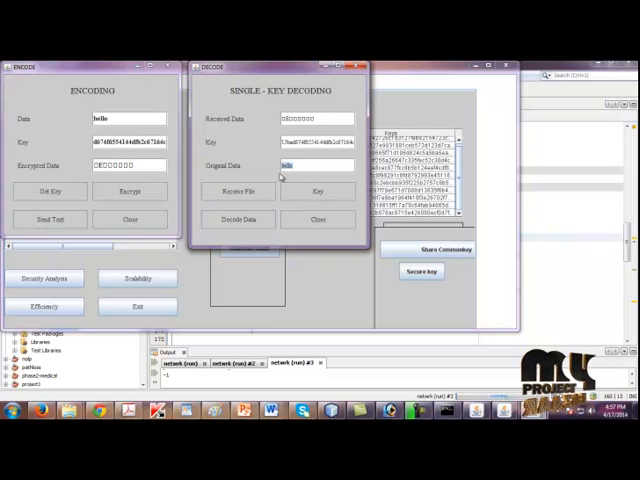
pyautogui.moveTo(292, 236)
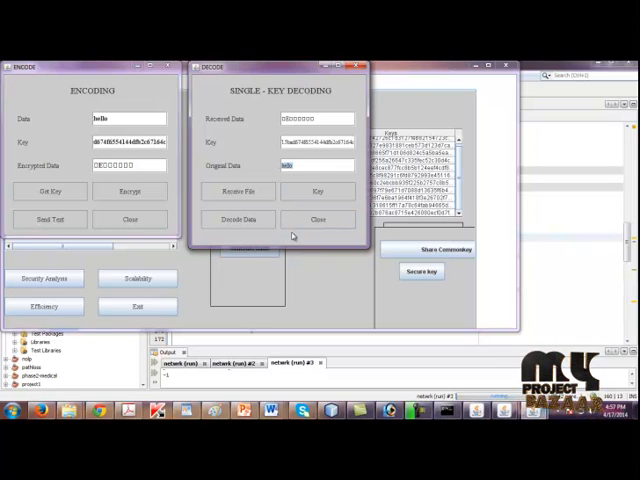
pyautogui.moveTo(258, 237)
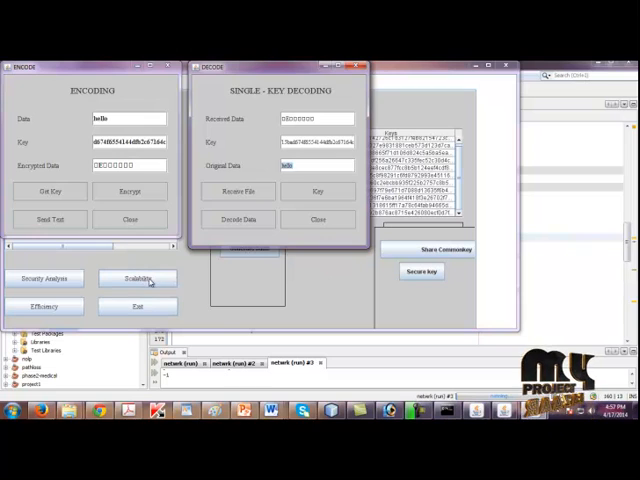
pyautogui.click(138, 278)
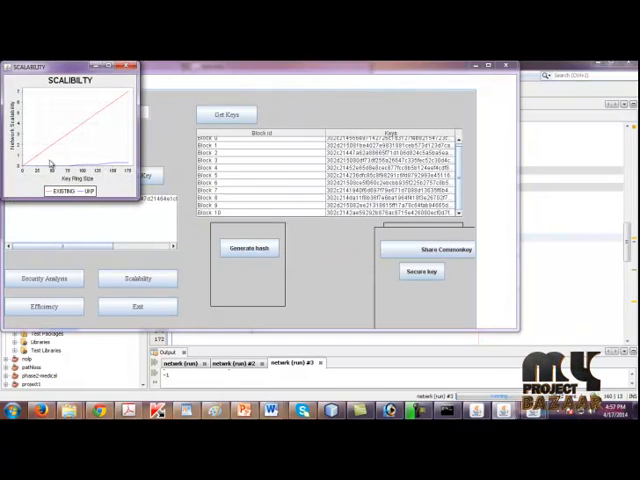